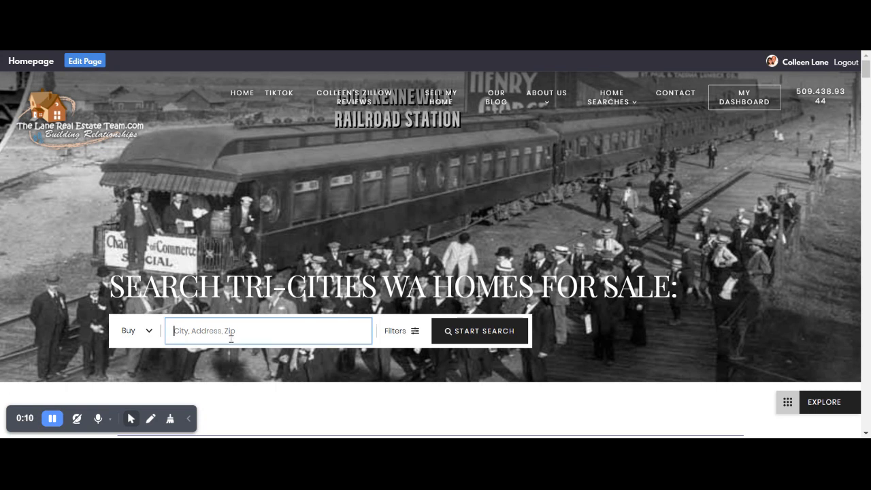
Step: Search homes for sale in Richland, picked from the location suggestions, listing 154 homes
type("richlan")
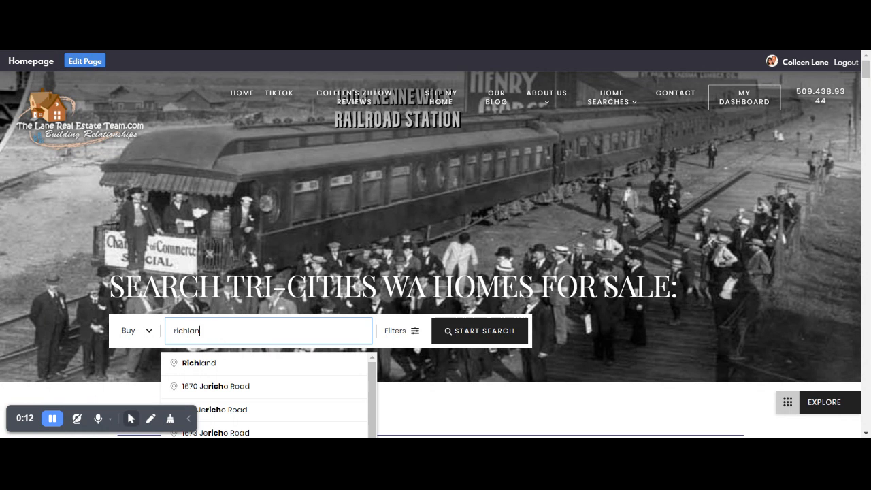
left_click(198, 362)
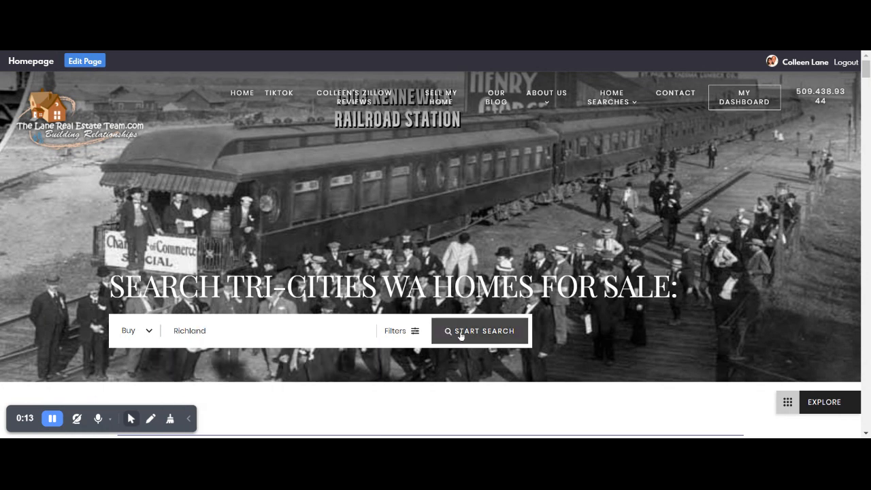
left_click(479, 330)
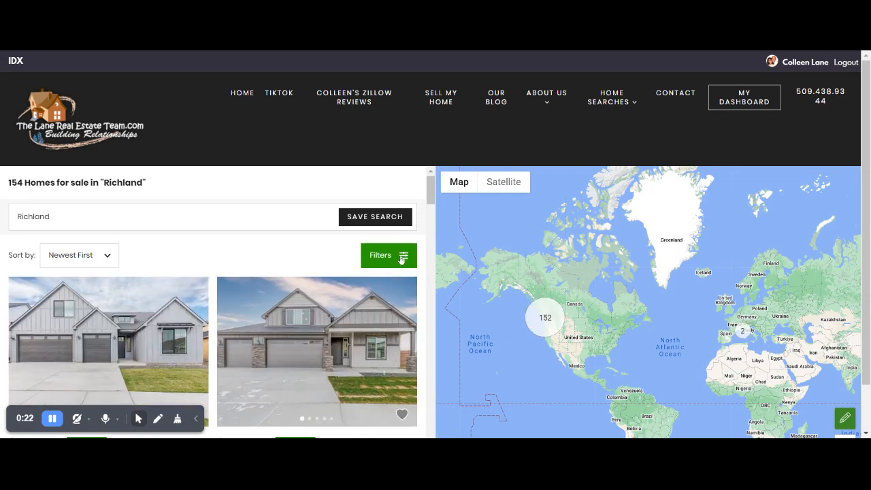
Step: Filter Richland listings to a $400,000–$500,000 price range, leaving 15 homes, and begin saving the search
left_click(387, 255)
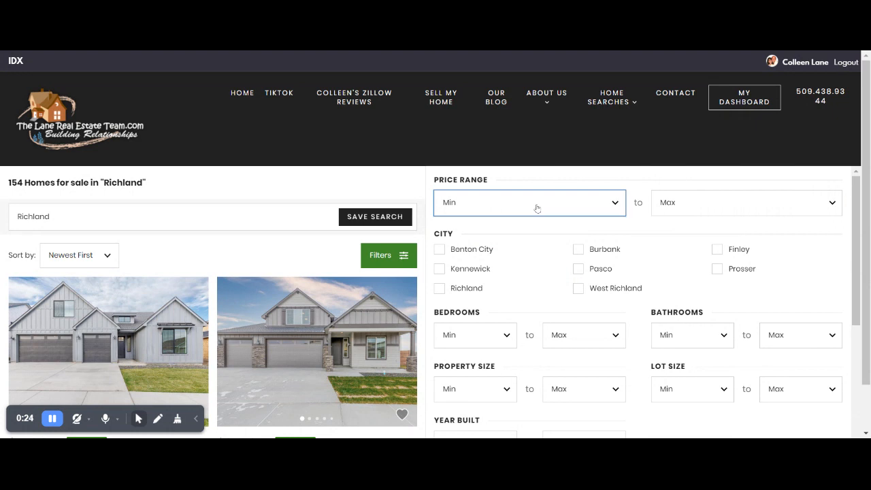
left_click(529, 202)
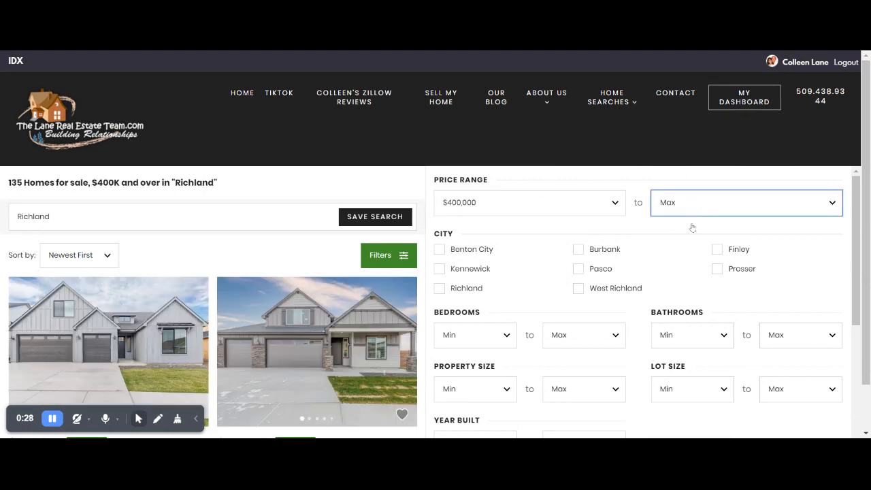
left_click(745, 202)
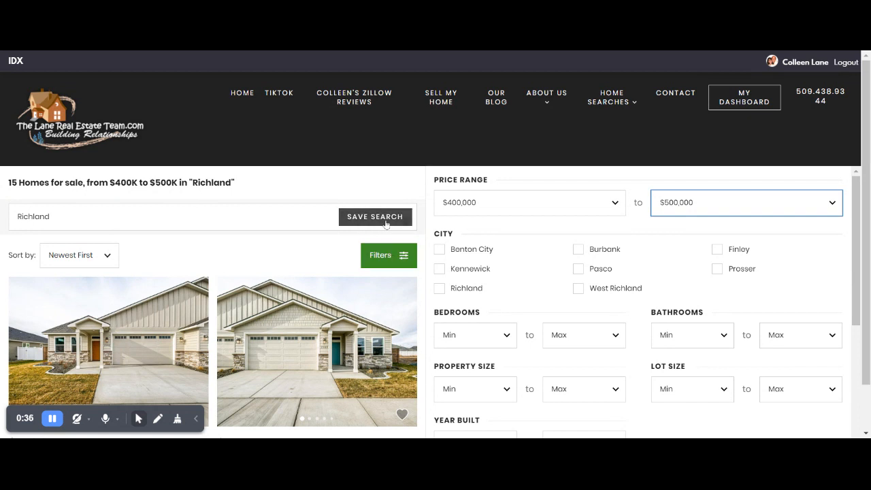
left_click(374, 216)
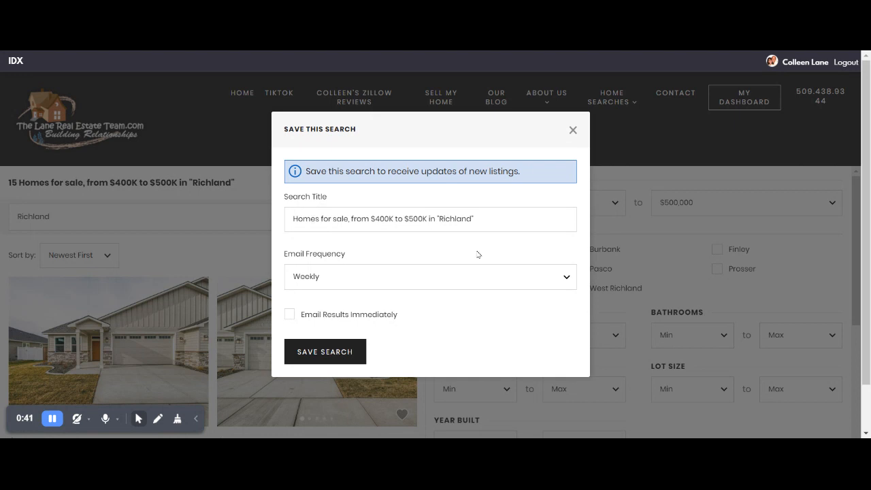
mouse_move(433, 282)
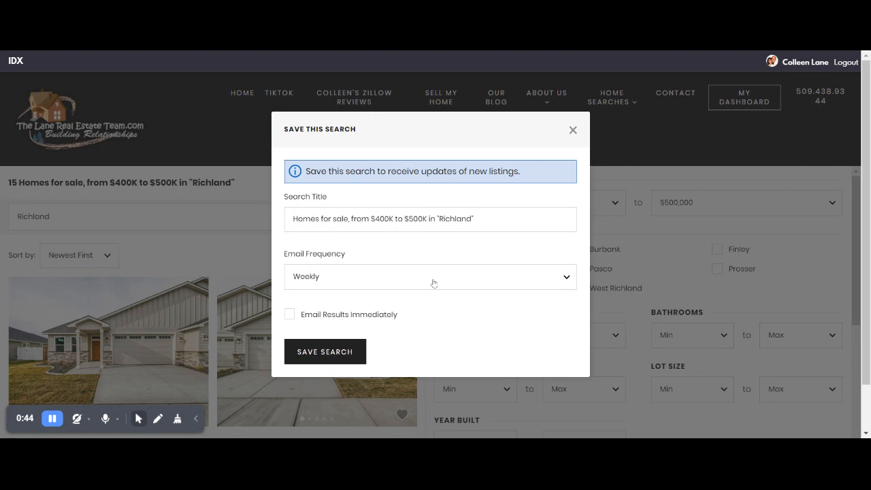
Step: Choose Weekly email frequency and confirm saving the Richland $400K–$500K search
left_click(429, 276)
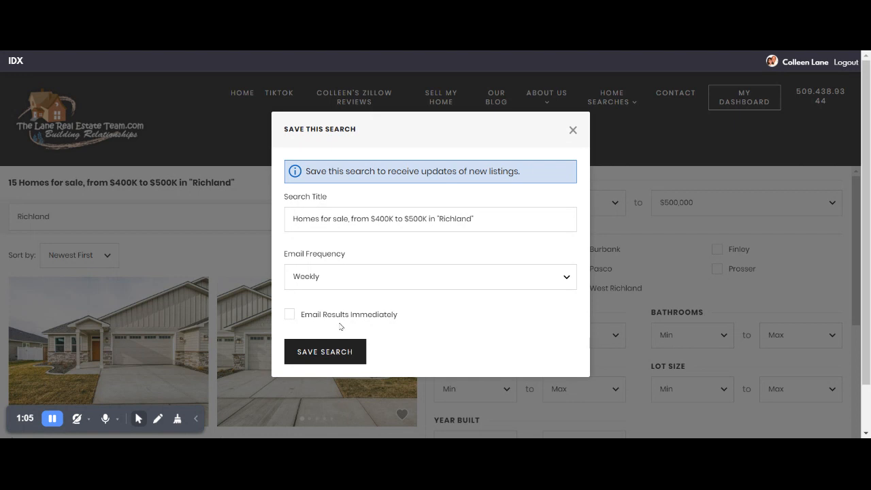
left_click(325, 352)
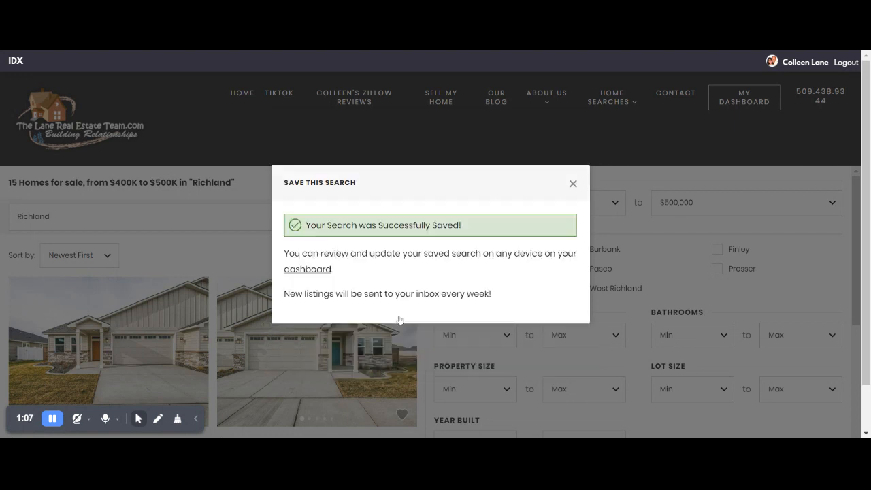